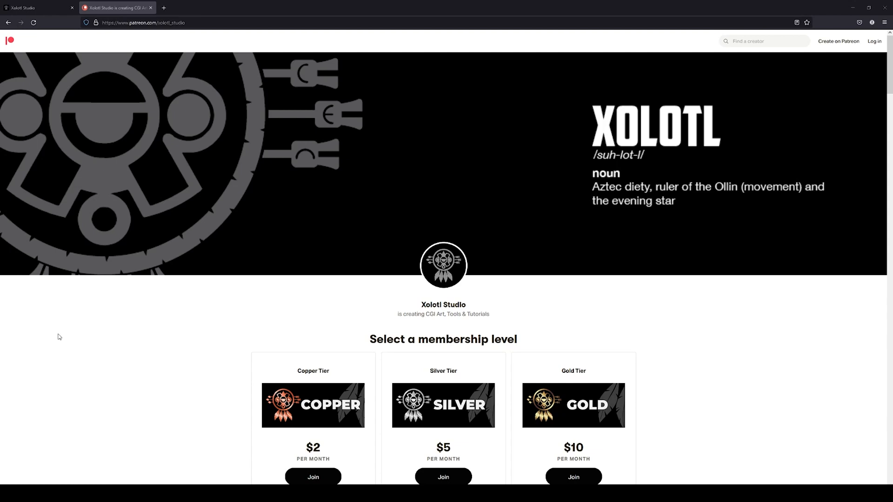
mouse_move(381, 344)
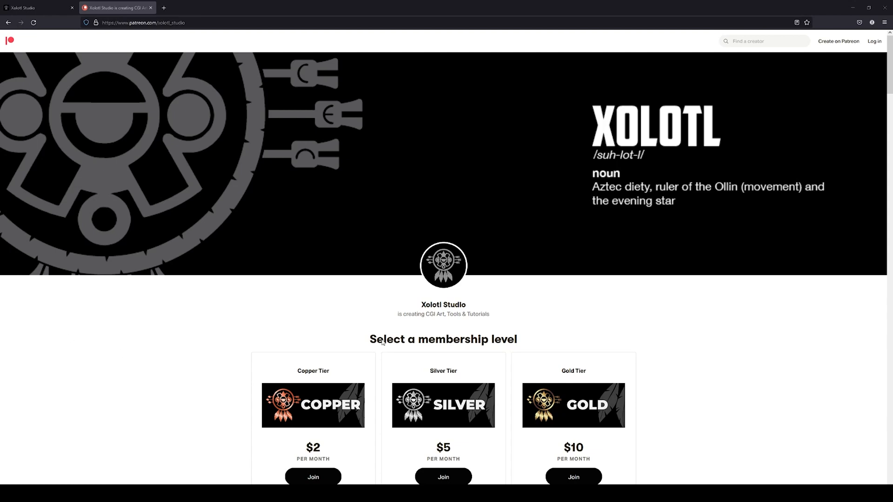
Switch to the Xolotl Studio Gumroad tab and scroll through its product store.
click(30, 9)
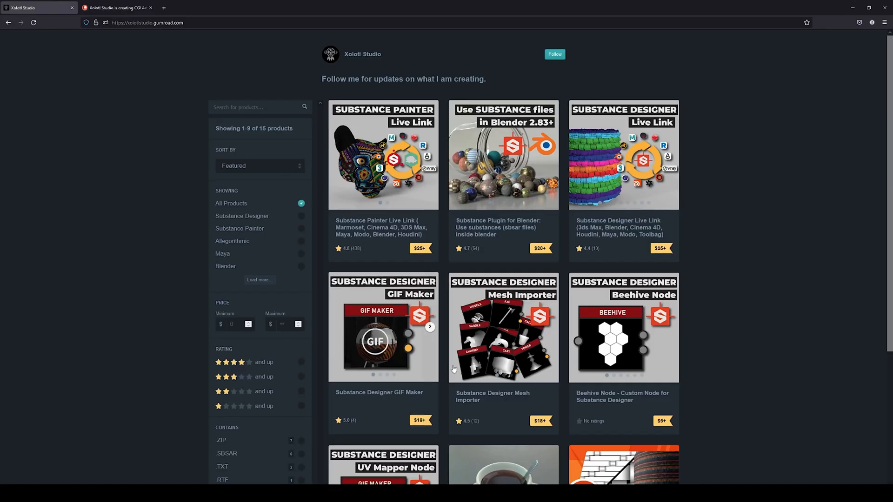
scroll(down, 3)
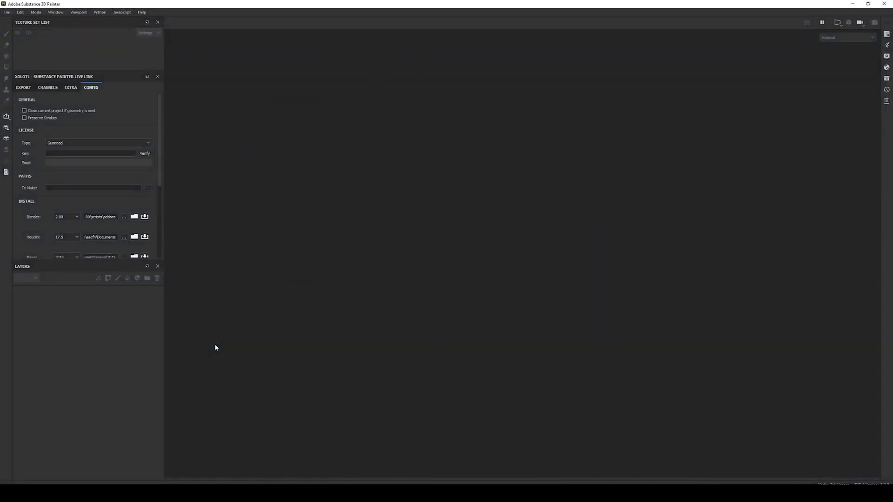
mouse_move(213, 339)
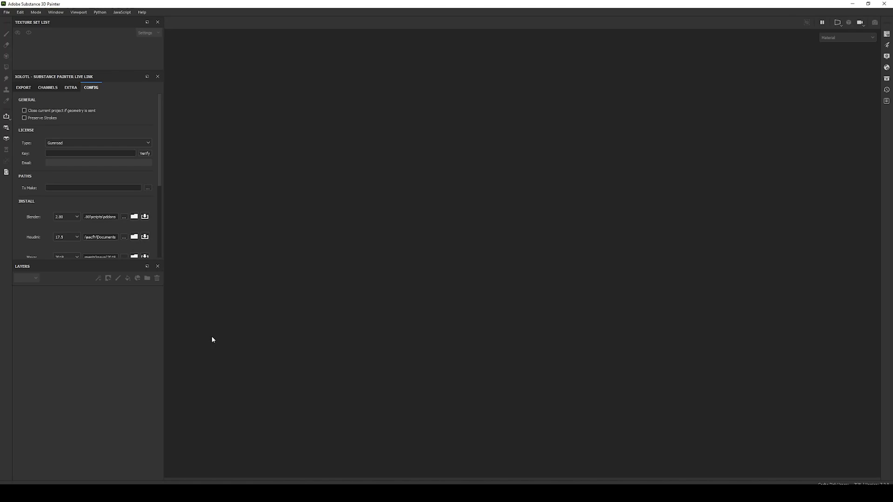
click(141, 12)
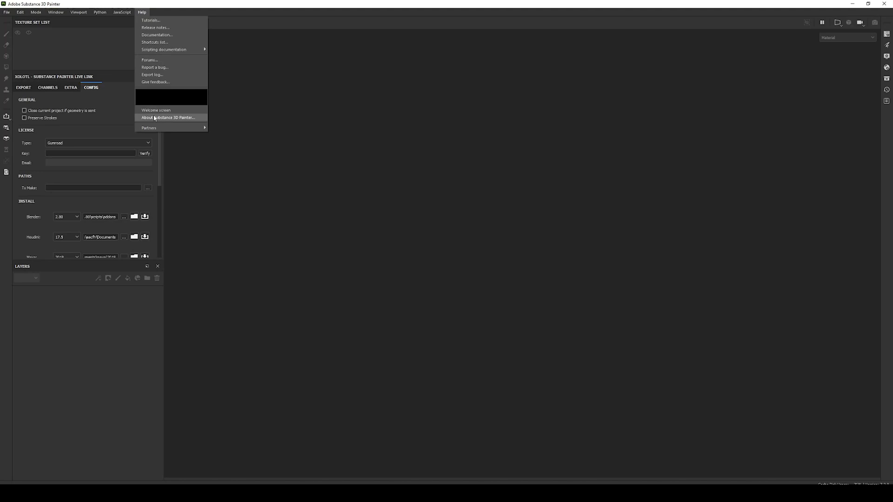
click(167, 117)
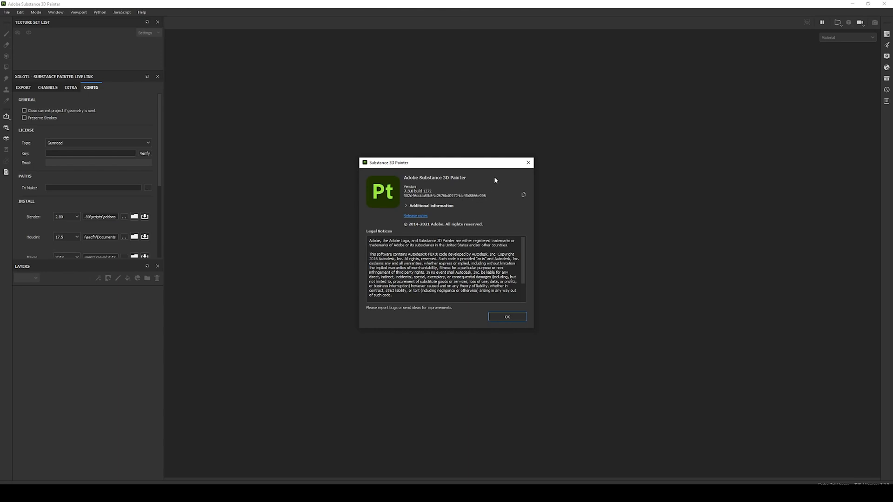
click(507, 317)
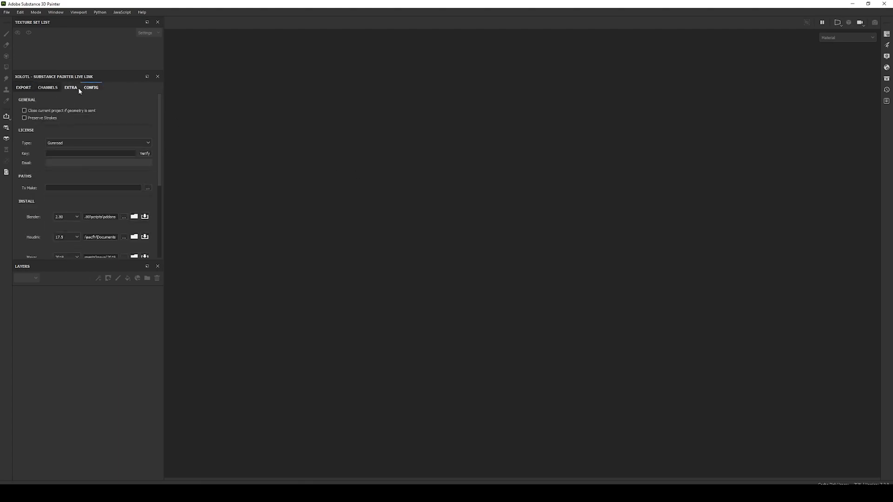
mouse_move(39, 124)
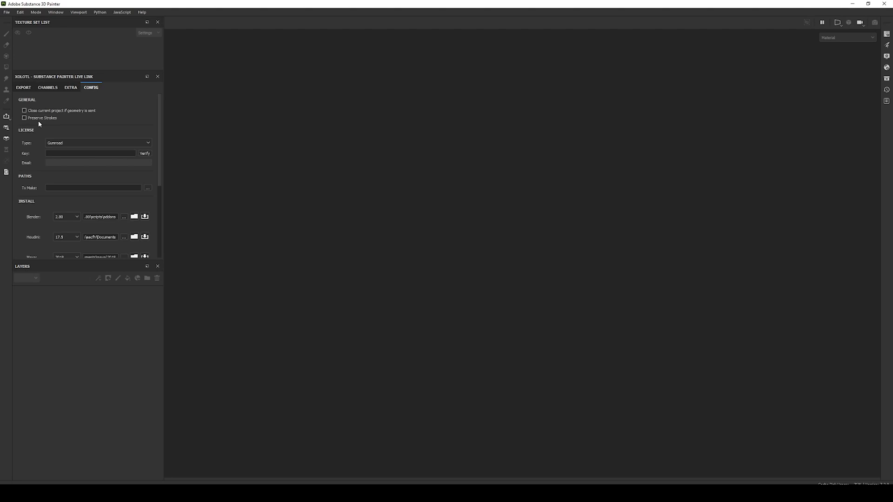
mouse_move(39, 141)
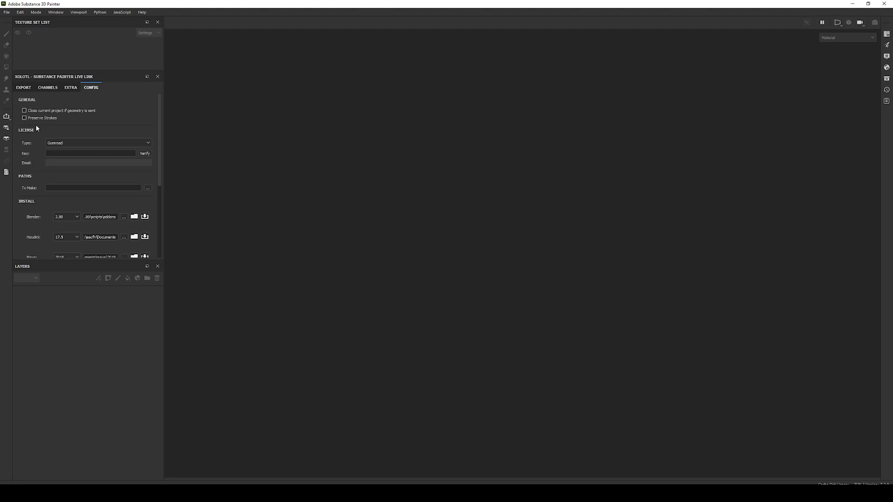
mouse_move(45, 113)
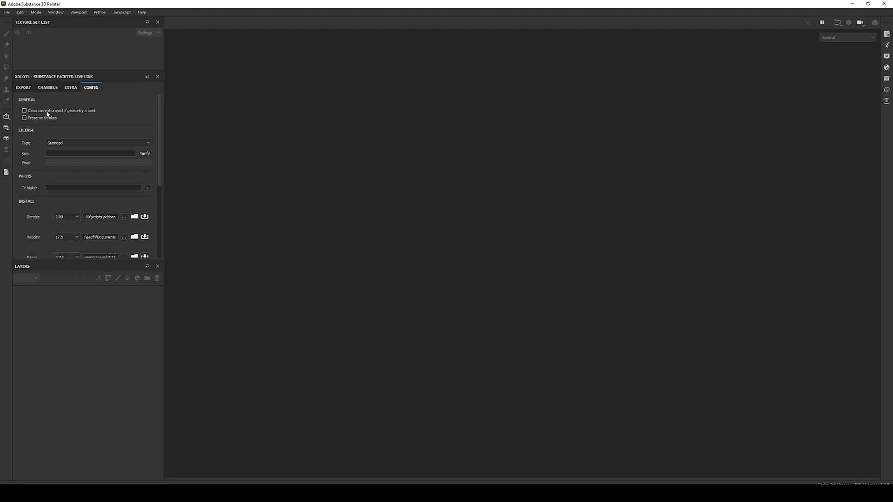
click(23, 110)
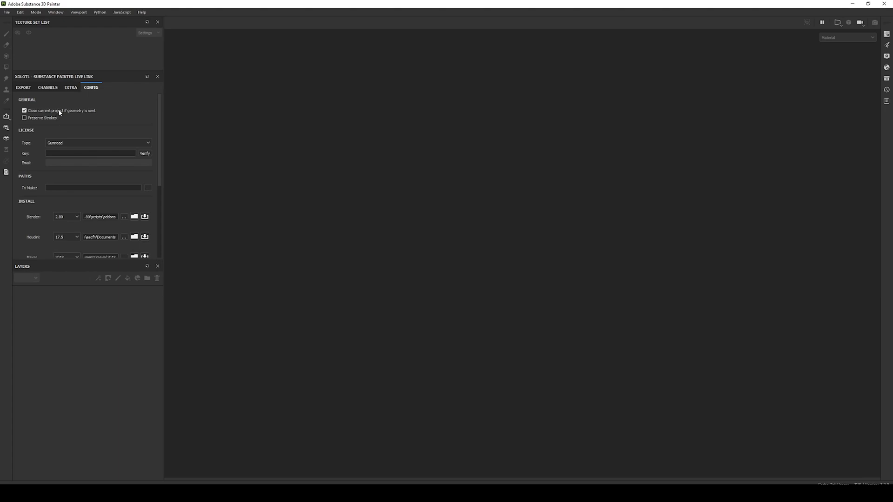
click(24, 110)
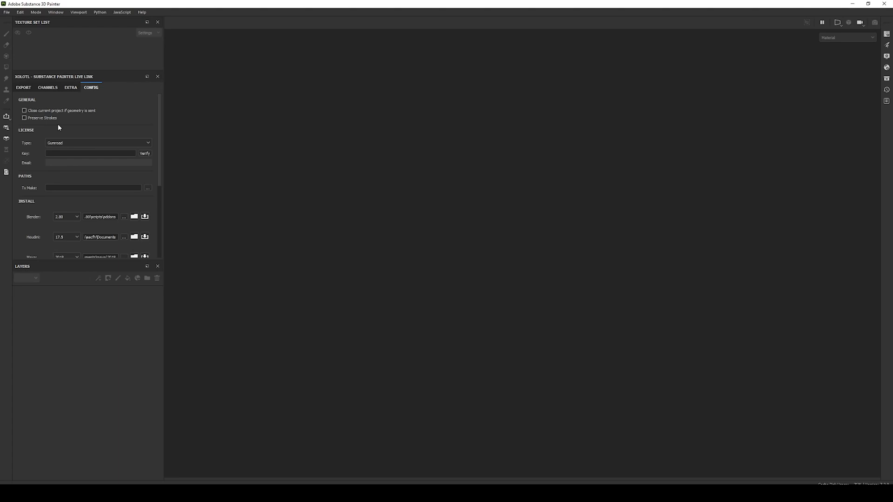
mouse_move(115, 137)
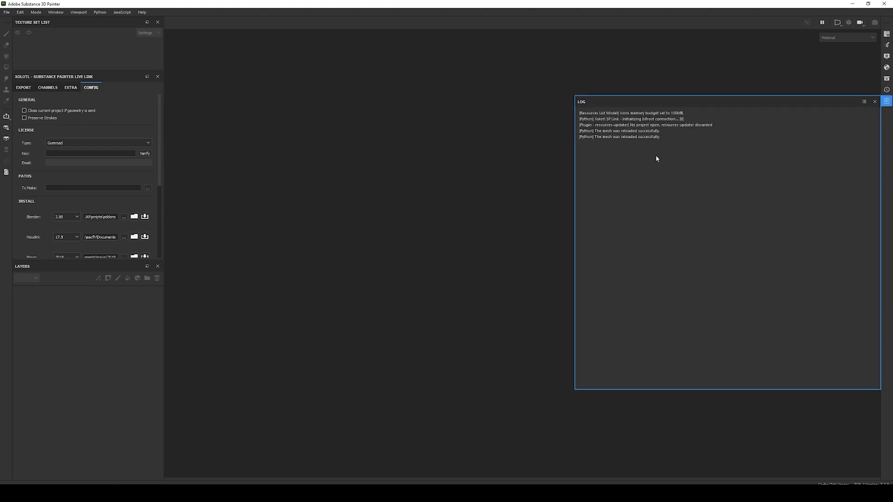
mouse_move(618, 160)
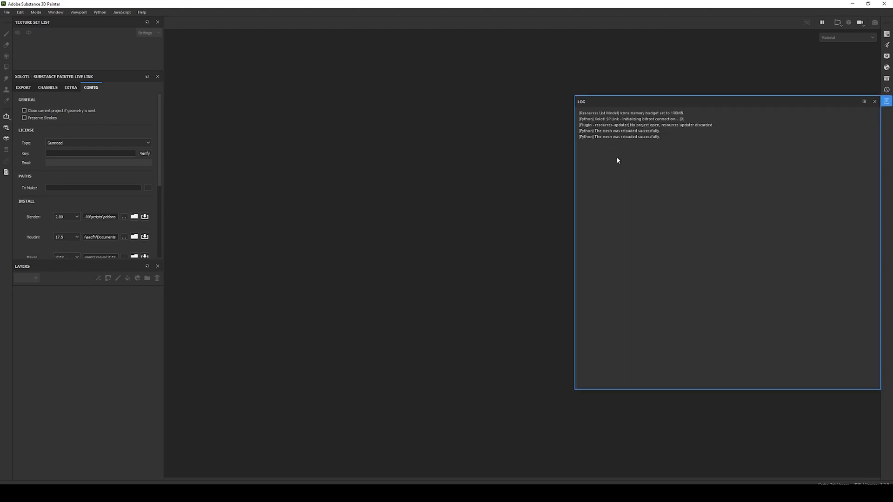
click(873, 102)
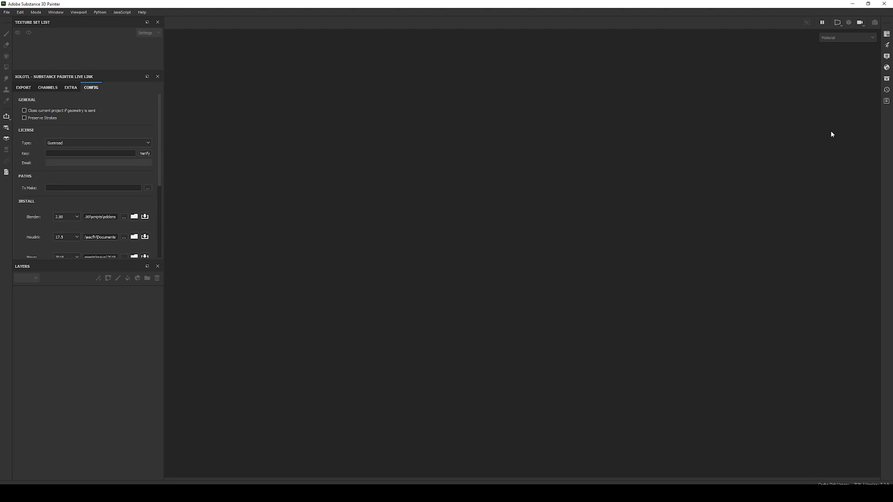
mouse_move(385, 233)
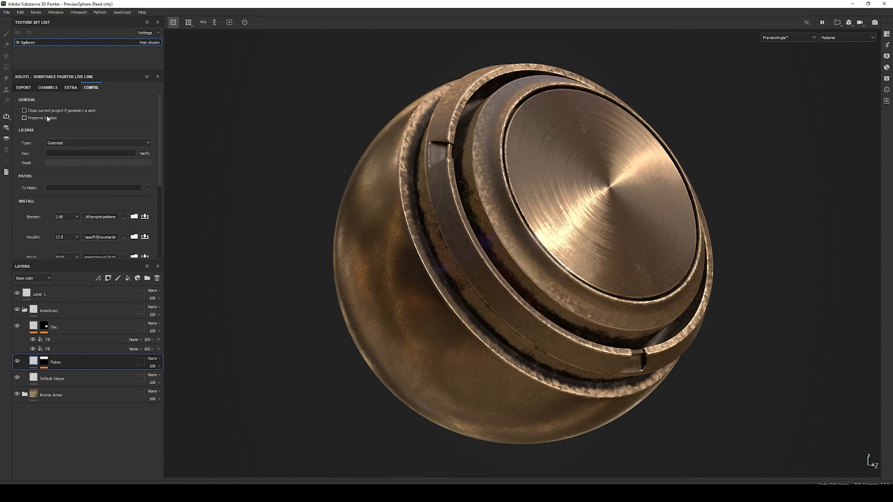
Open Edit > Project Configuration for the PreviewSphere project.
click(19, 12)
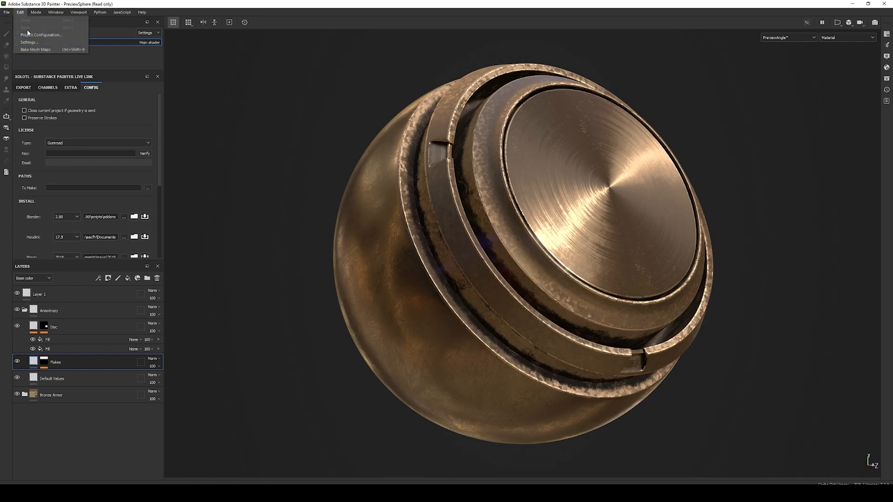
click(39, 35)
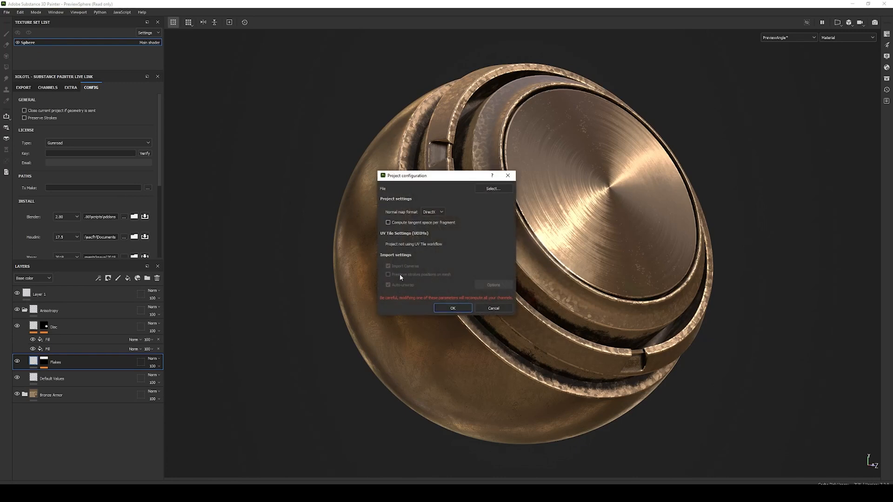
mouse_move(371, 284)
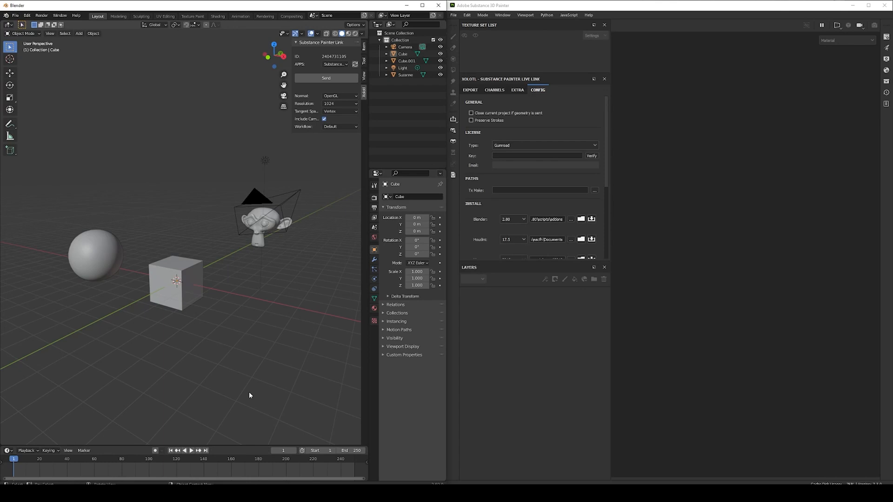
mouse_move(217, 349)
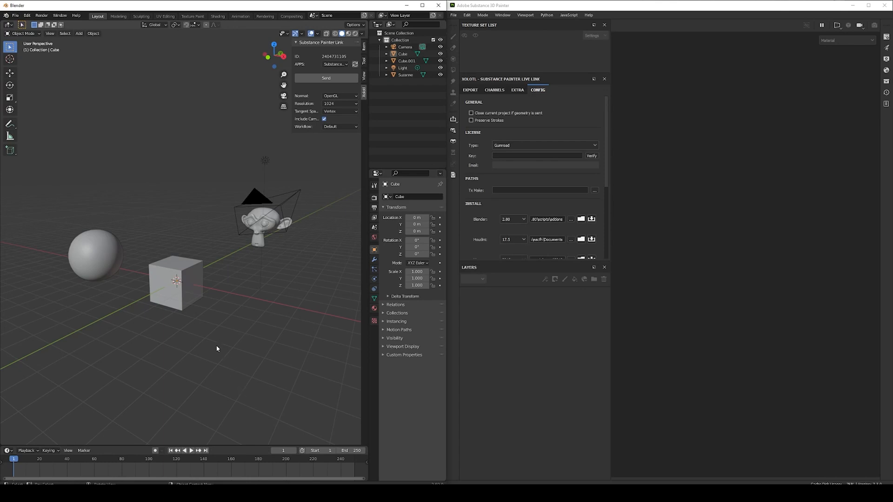
Select the Cube in Blender and send it to Substance Painter.
click(176, 285)
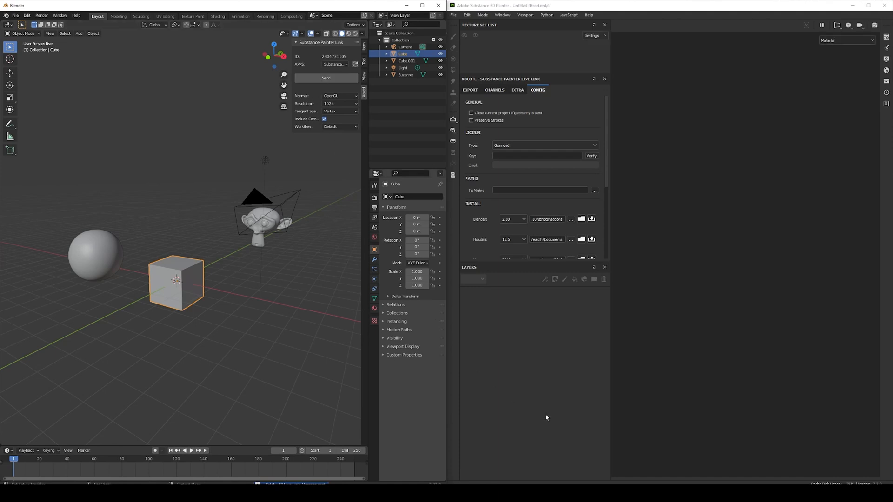
click(326, 78)
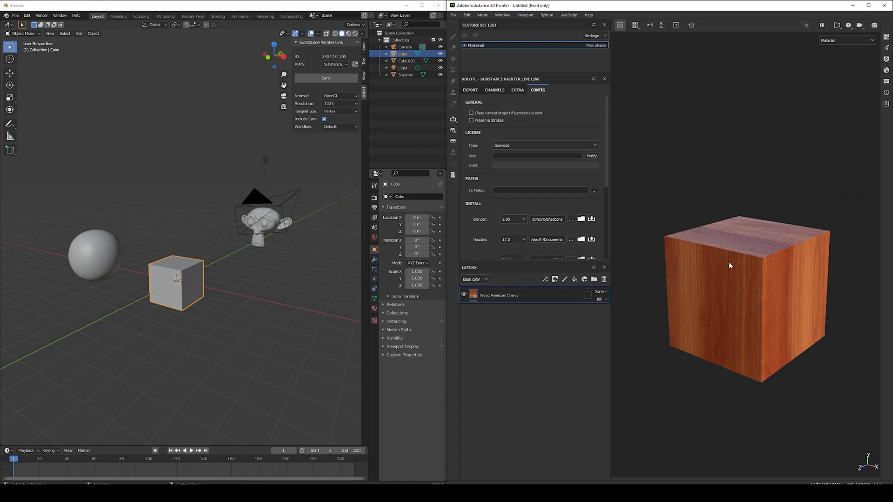
Select the sphere, then add Suzanne the monkey head to the selection.
click(96, 261)
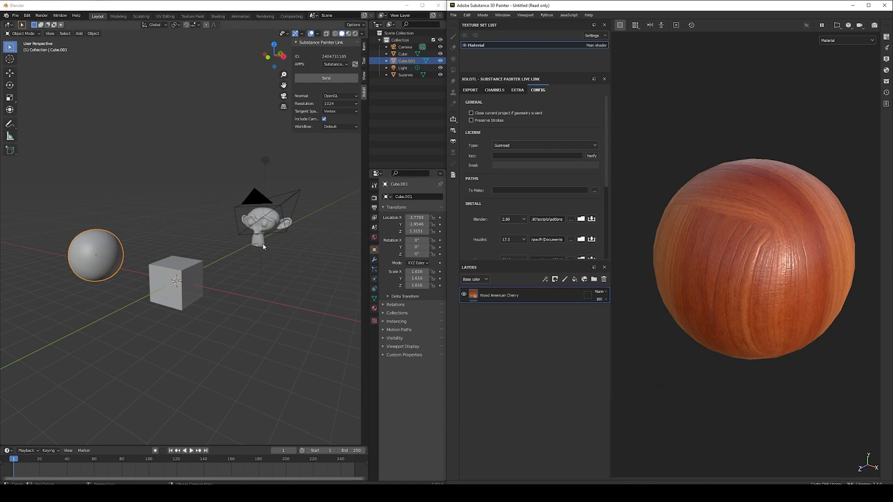
click(406, 75)
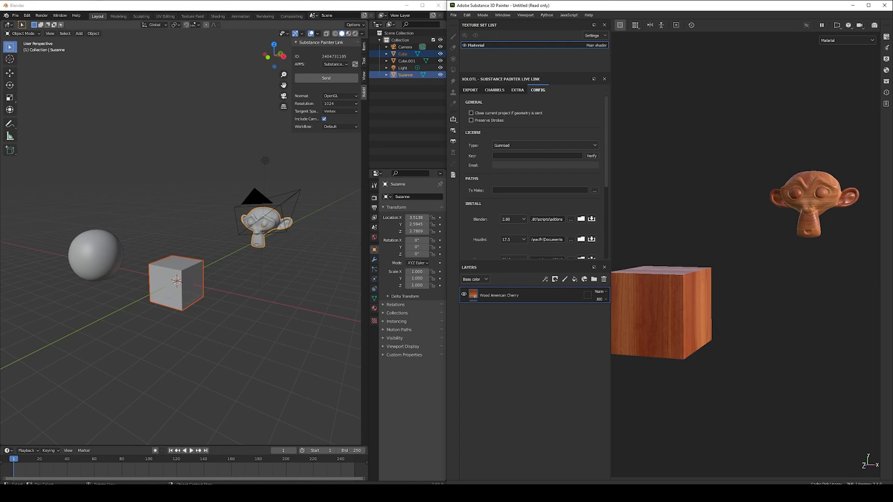
mouse_move(571, 399)
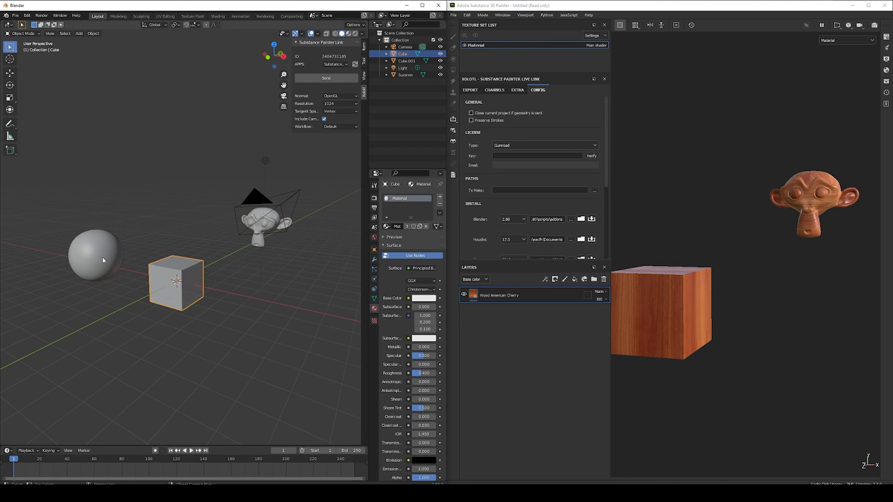
Select the sphere to give it a Sphere material, then select only Suzanne.
click(407, 60)
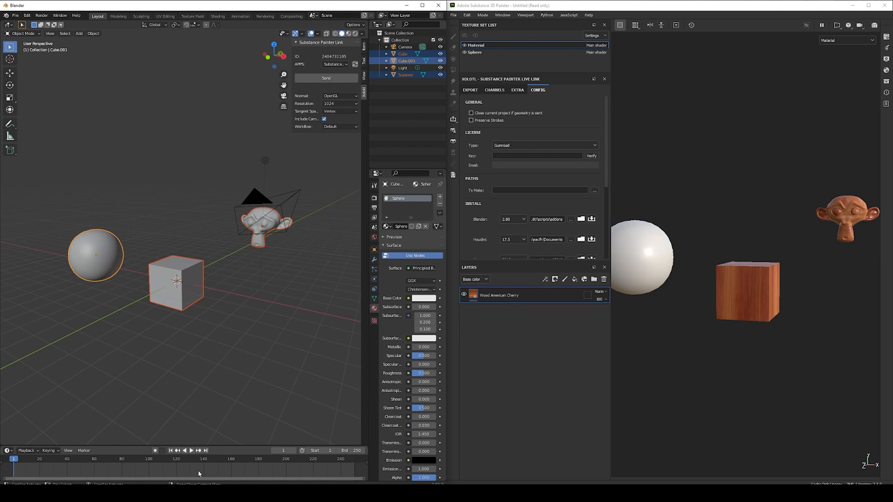
mouse_move(211, 460)
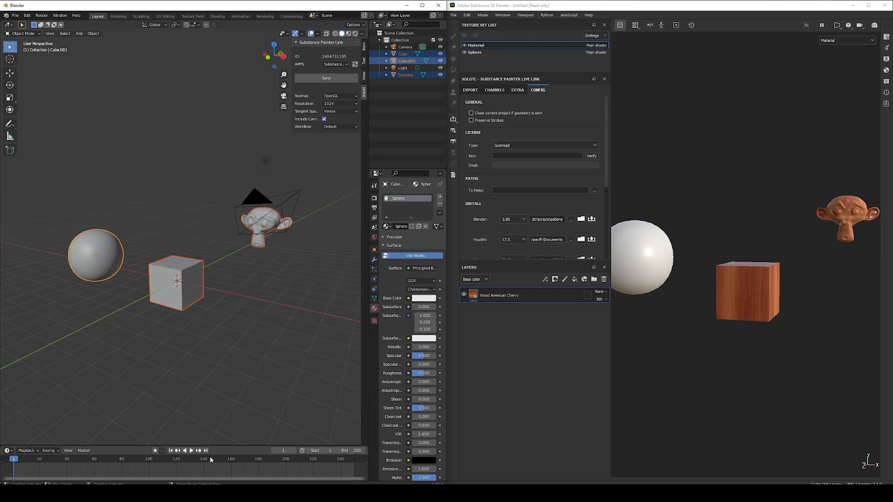
click(406, 75)
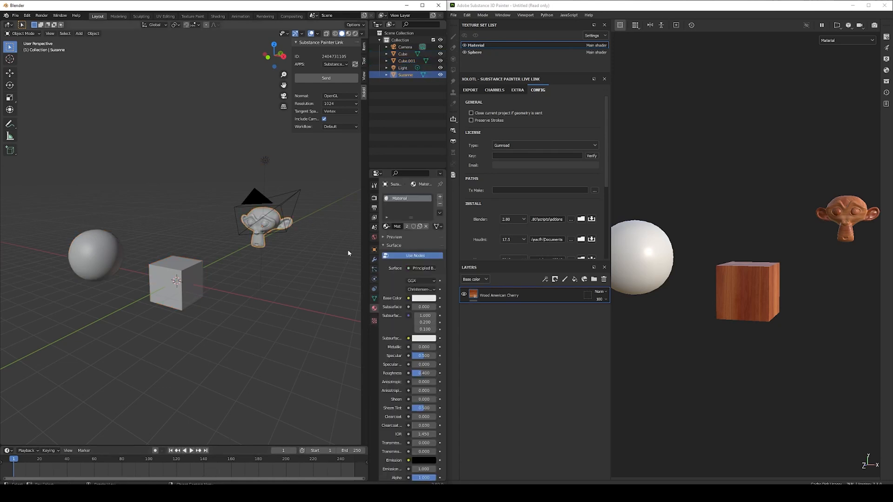